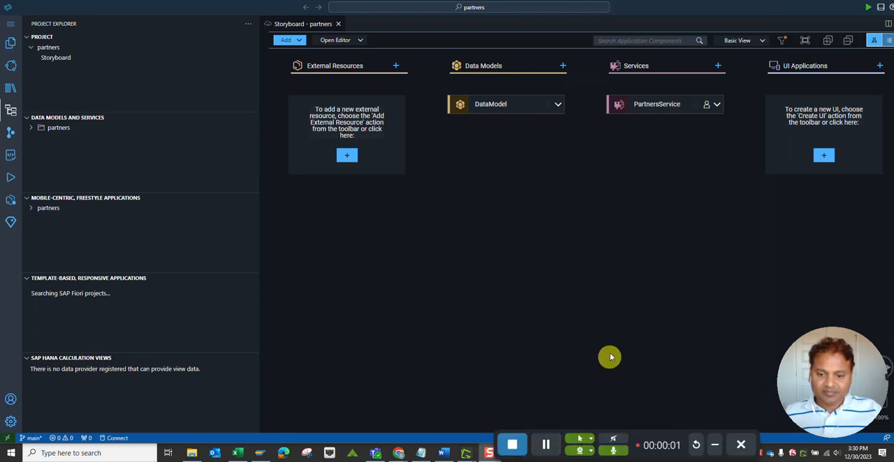
mouse_move(606, 332)
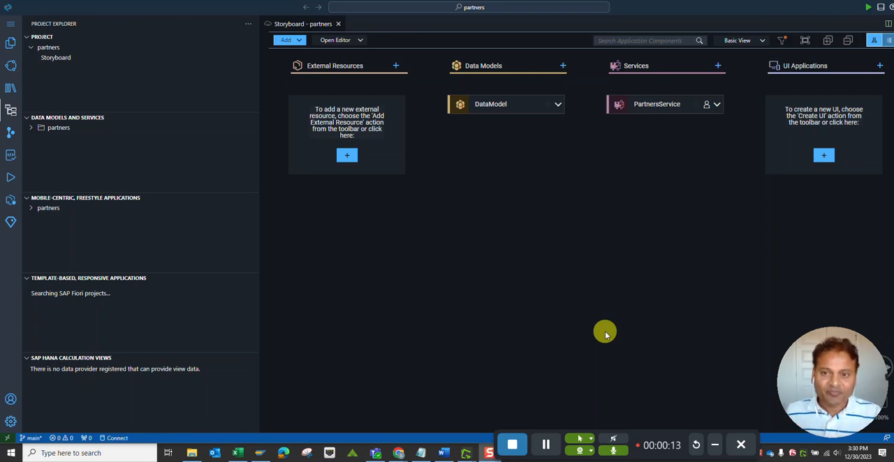
mouse_move(403, 223)
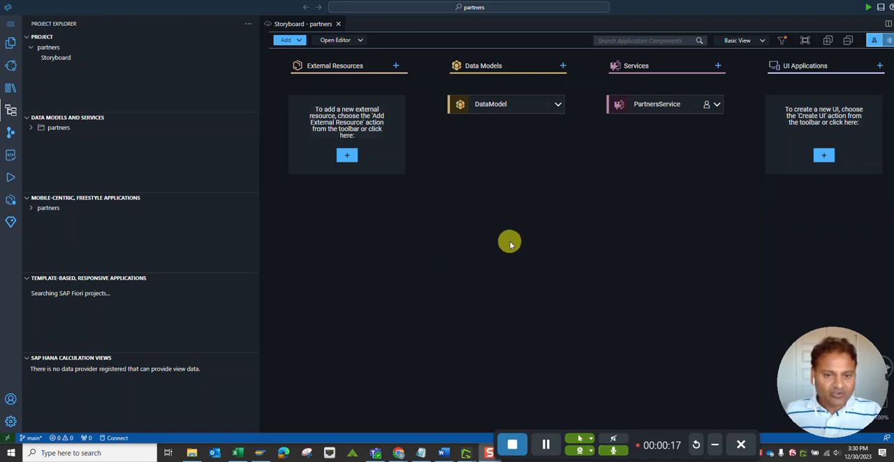
mouse_move(11, 222)
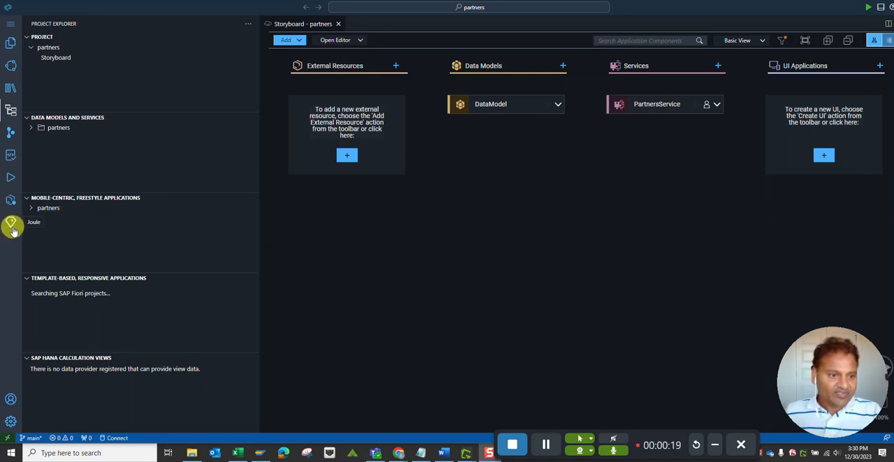
mouse_move(543, 211)
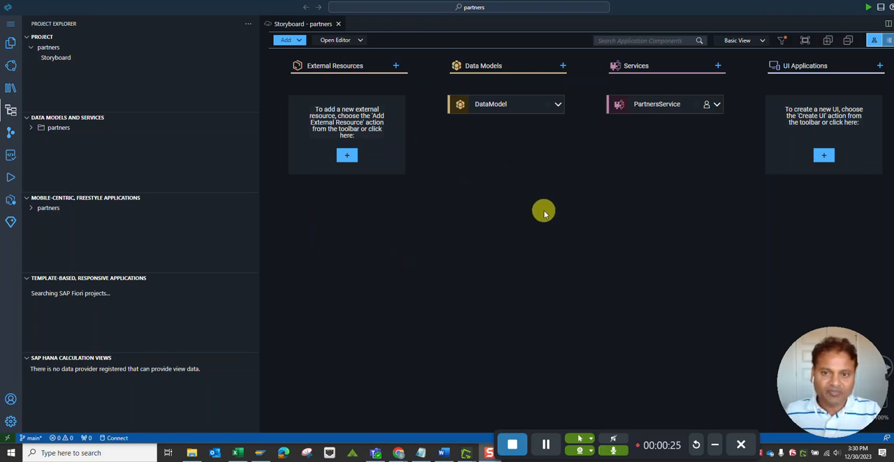
mouse_move(761, 65)
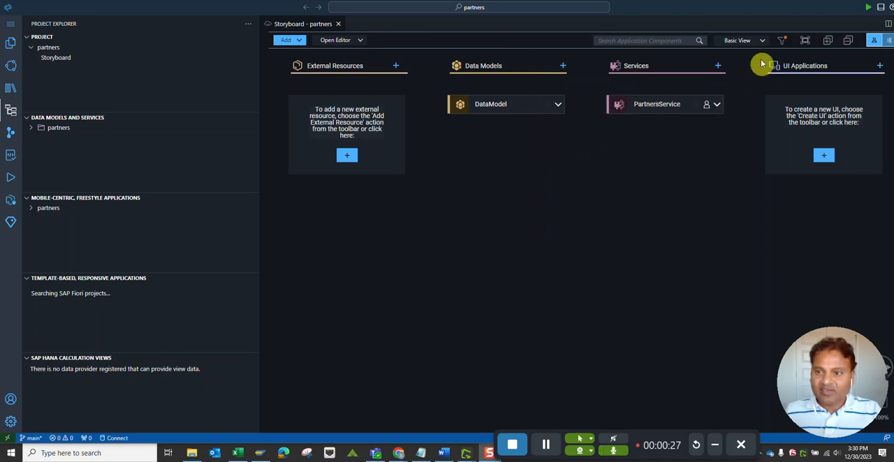
Step: Switch the storyboard to Detailed View and start a Joule chat
left_click(743, 39)
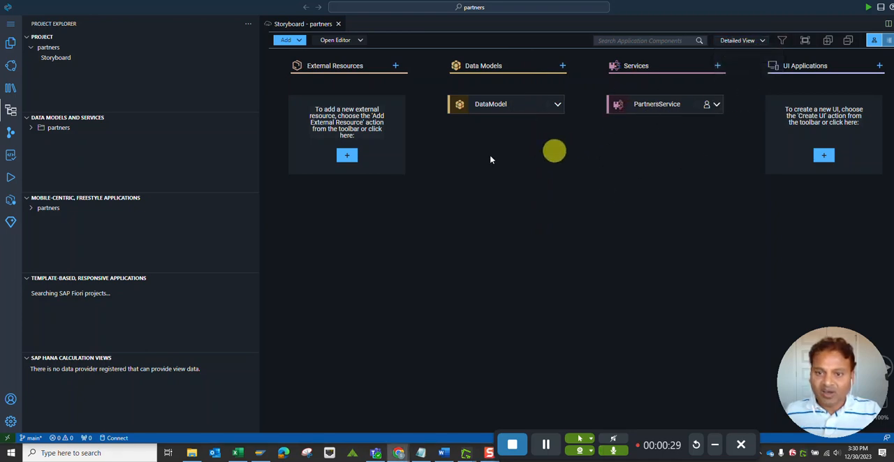
mouse_move(128, 258)
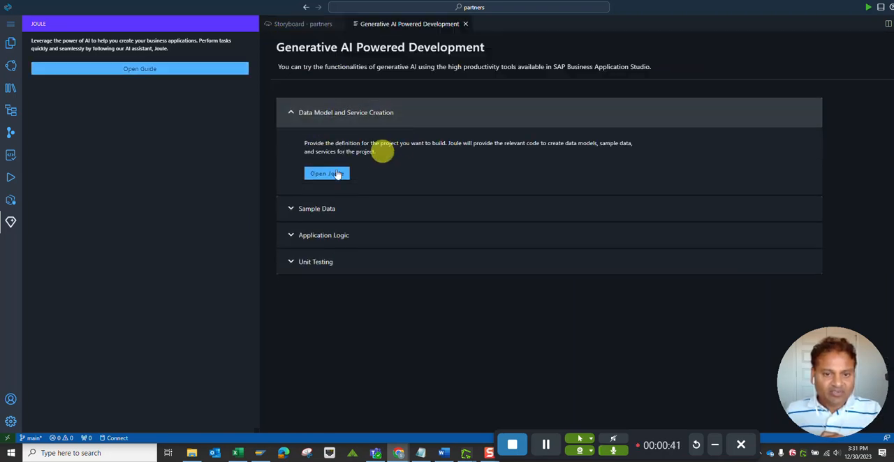
left_click(327, 173)
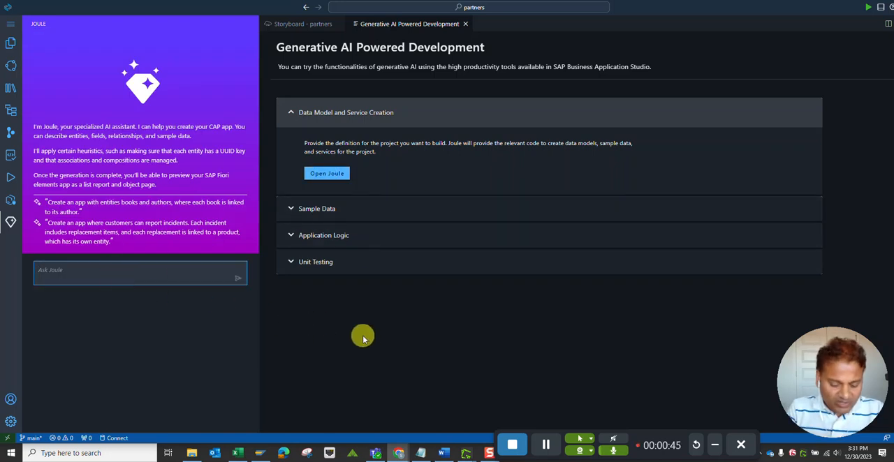
Step: Draft the prompt 'Please create an App for Business Partners with all the realistic properties.'
type("Please c")
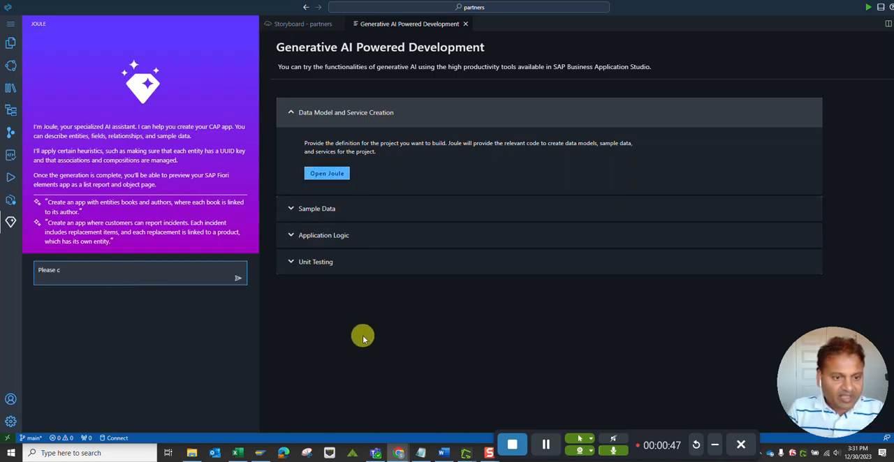
type("reate an App")
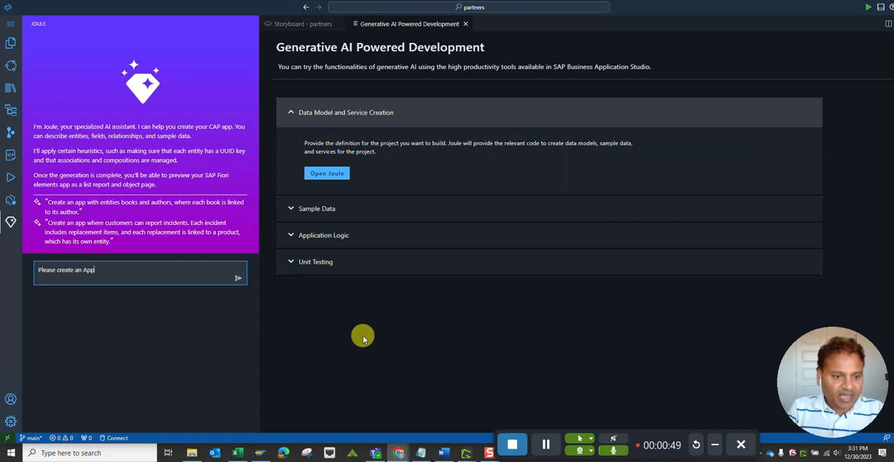
type("for Business")
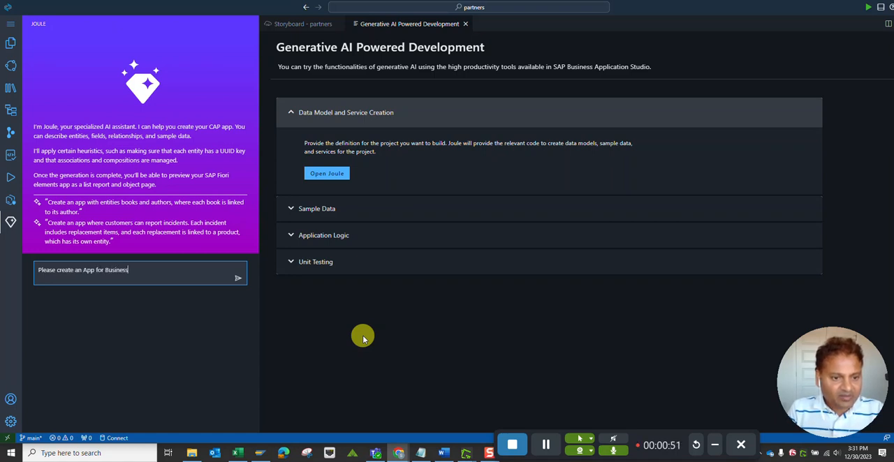
type("Partners")
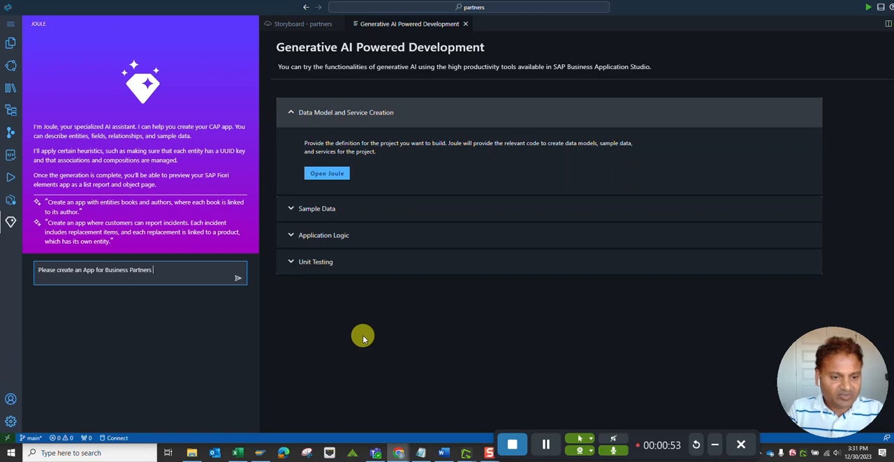
type("with all the")
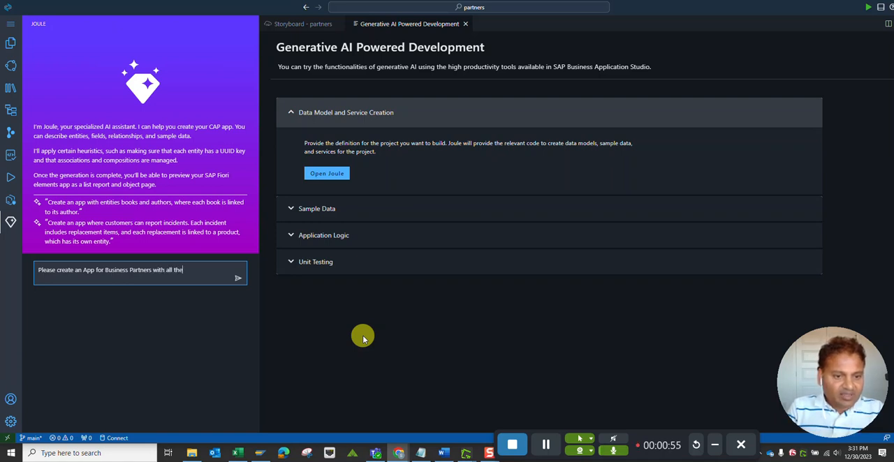
type("realistic business related")
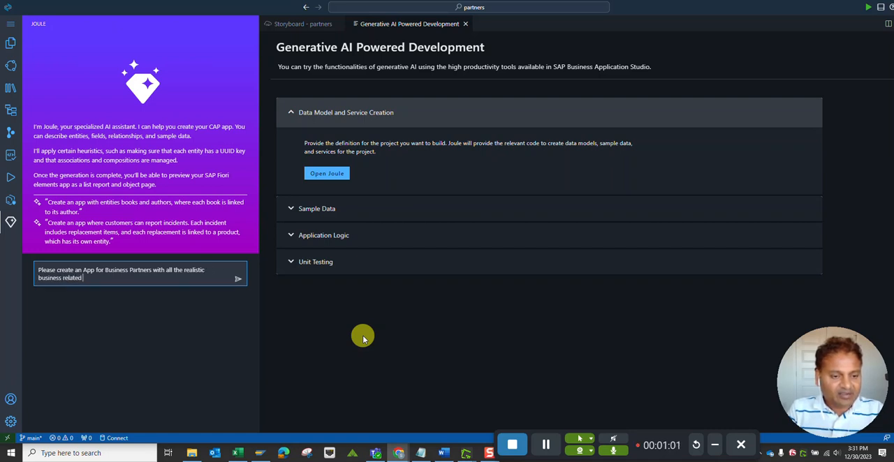
type("propert")
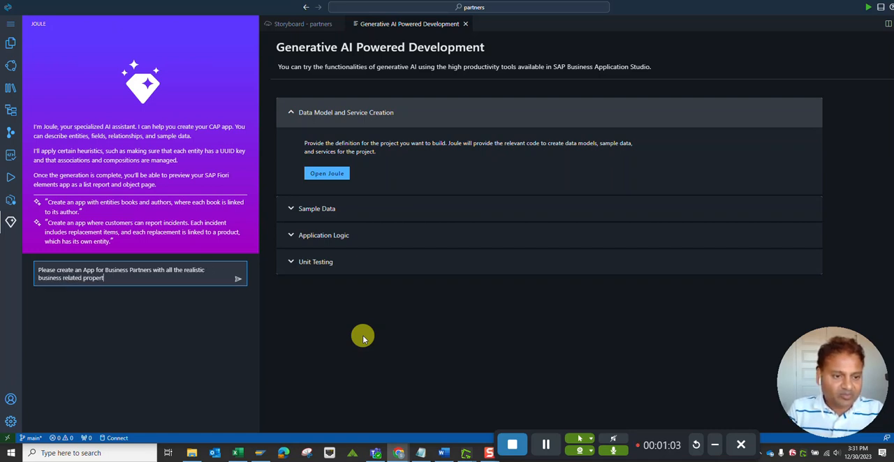
type("ies.")
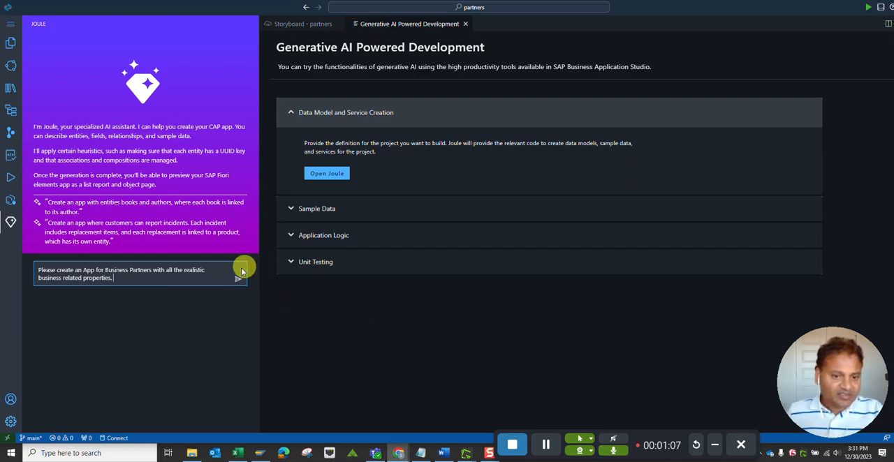
Step: Send the request and scroll through Joule's generated CDS code for BusinessPartners, Contacts and Orders
left_click(240, 277)
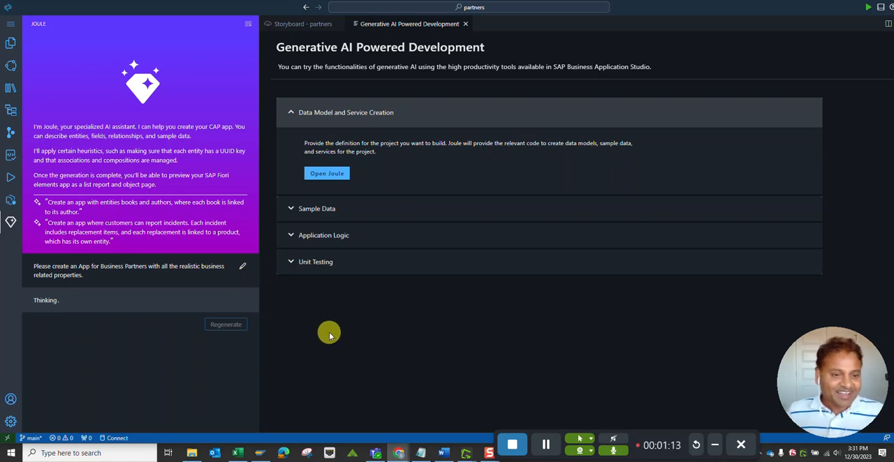
mouse_move(140, 279)
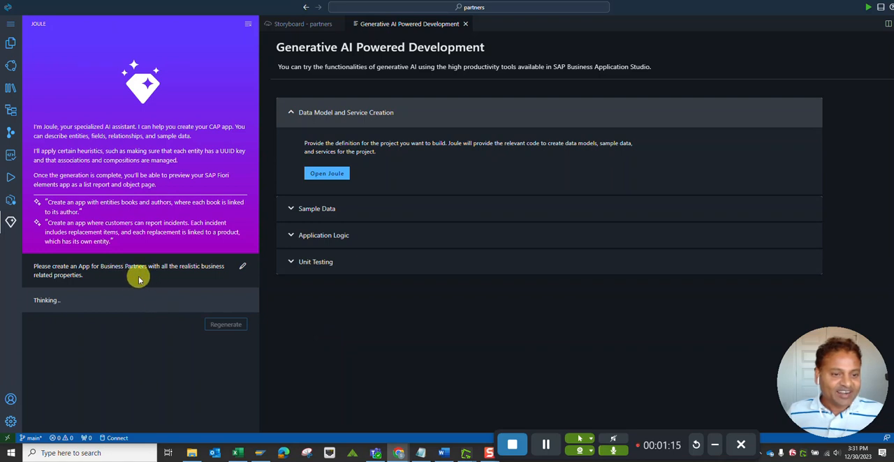
mouse_move(335, 329)
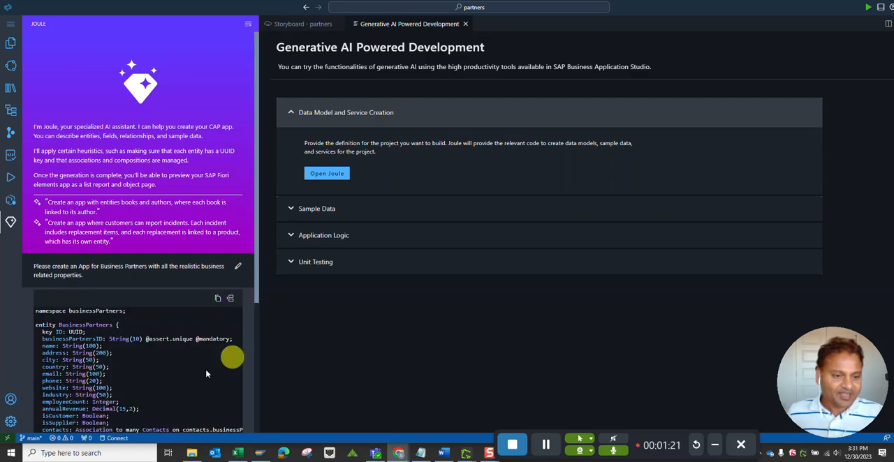
scroll("down", 3)
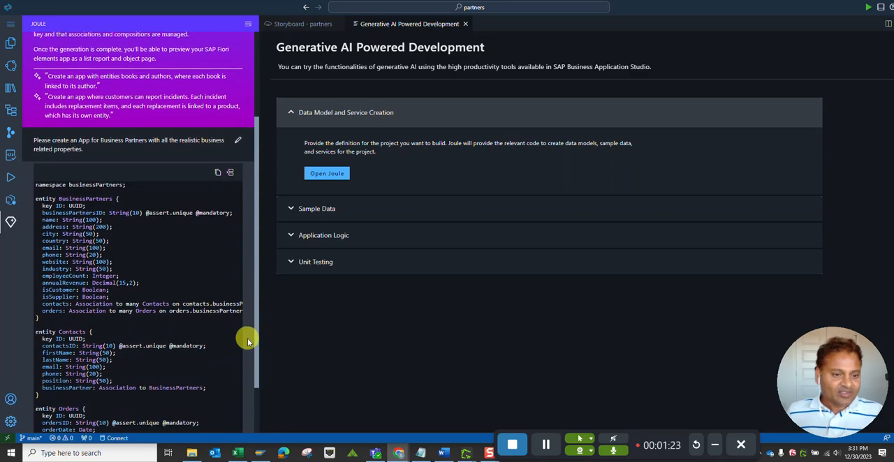
scroll("up", 3)
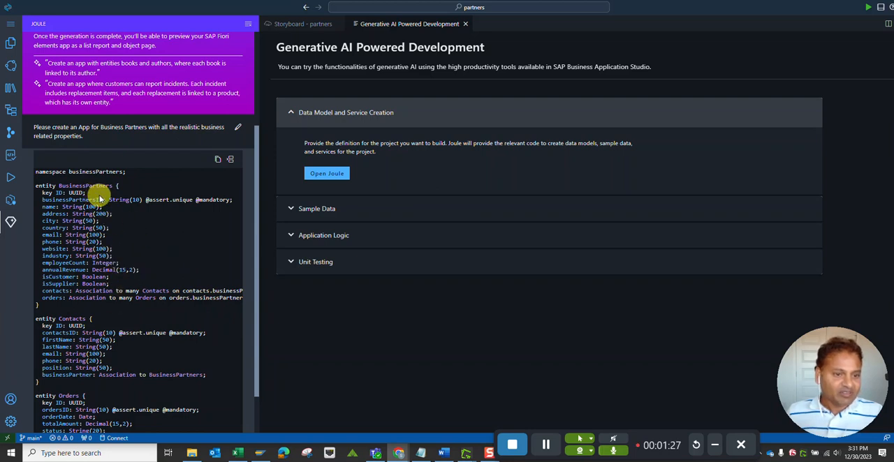
mouse_move(254, 293)
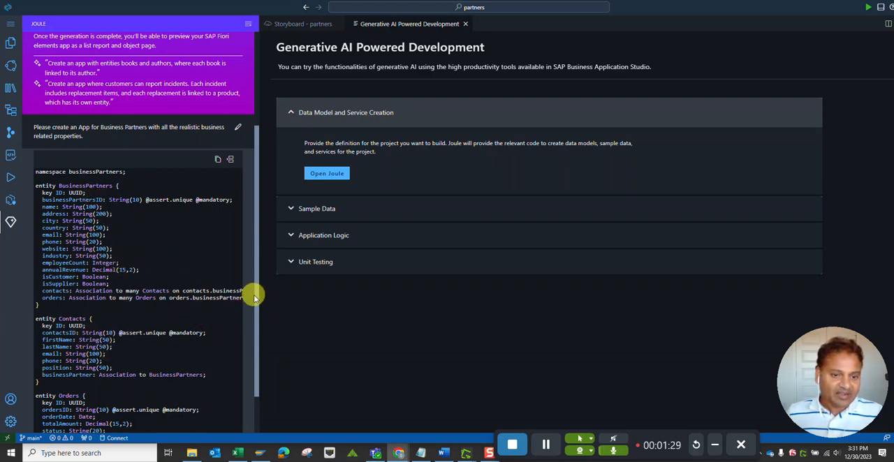
scroll("down", 3)
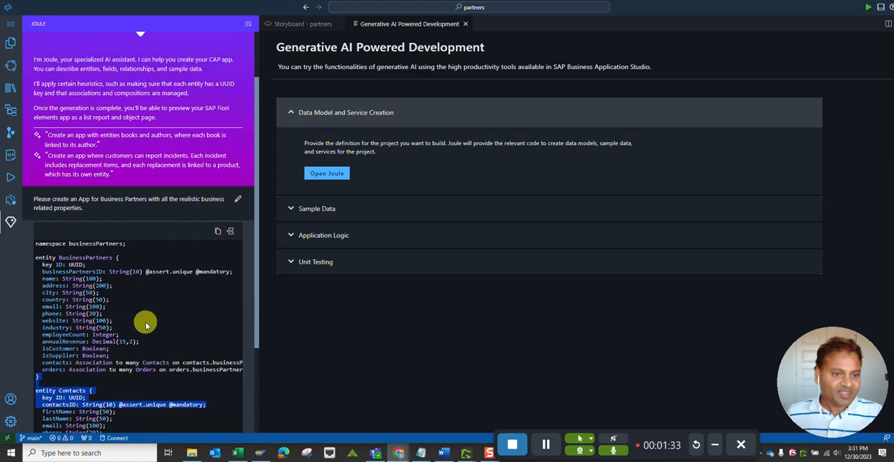
scroll("up", 3)
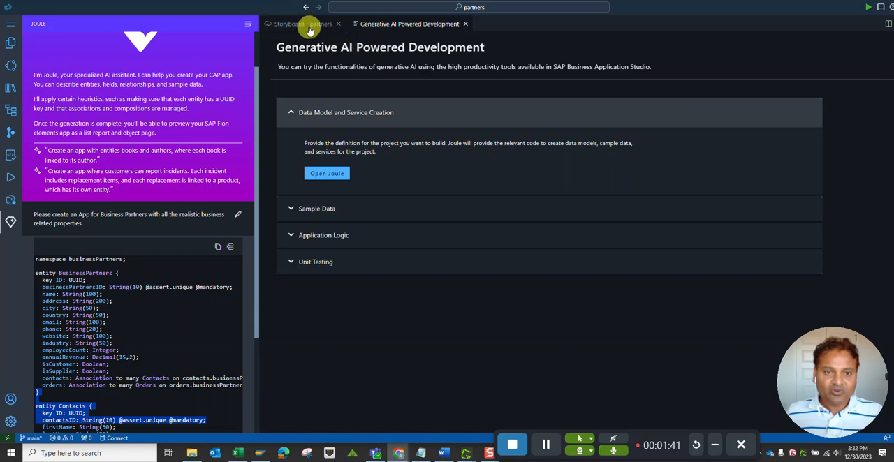
Step: Bring the partners storyboard forward to inspect DataModel and PartnersService entities
left_click(288, 22)
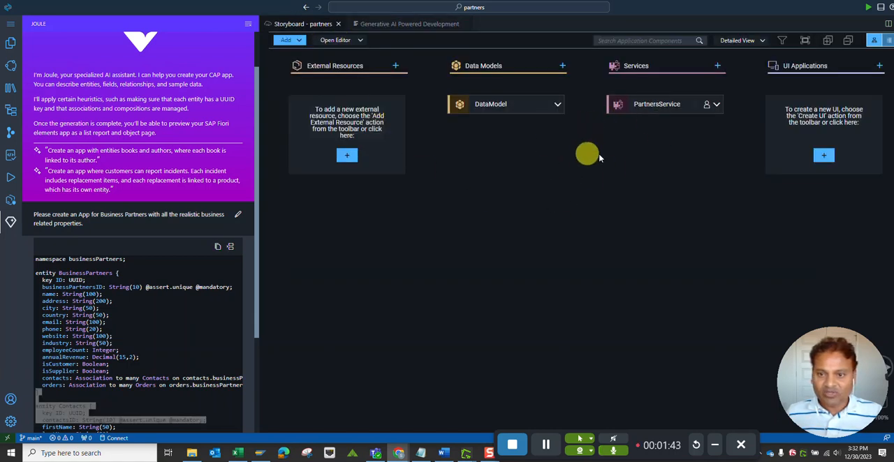
mouse_move(372, 265)
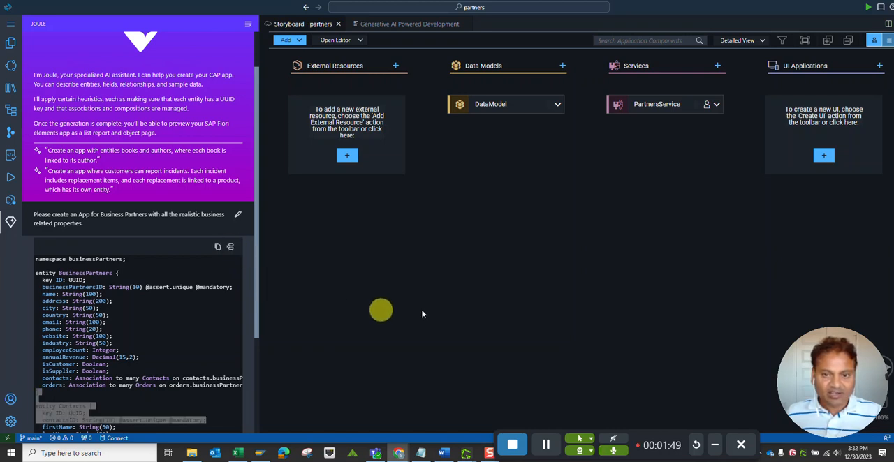
mouse_move(519, 266)
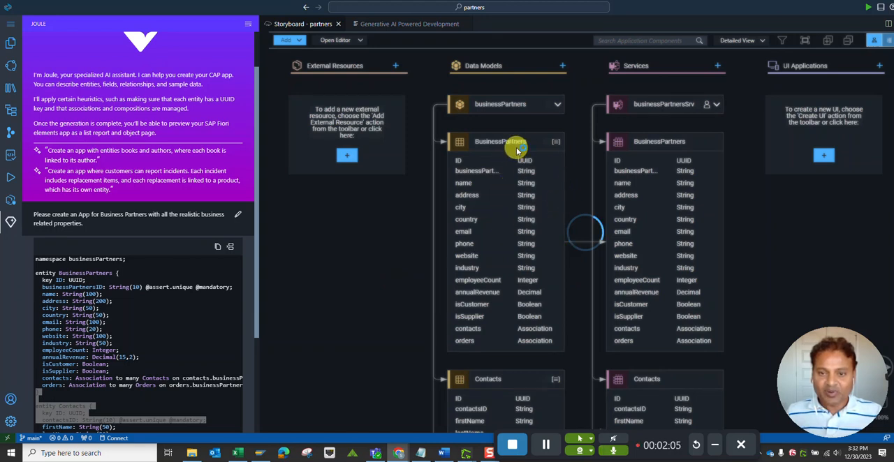
mouse_move(492, 250)
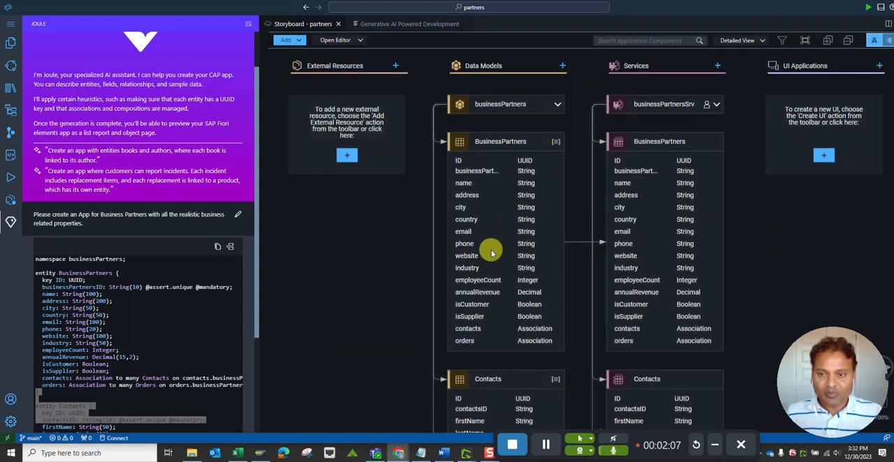
mouse_move(497, 397)
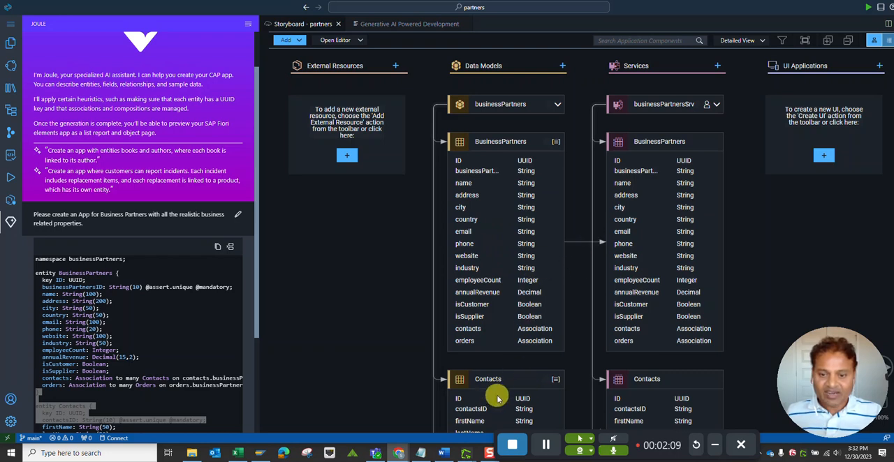
mouse_move(668, 176)
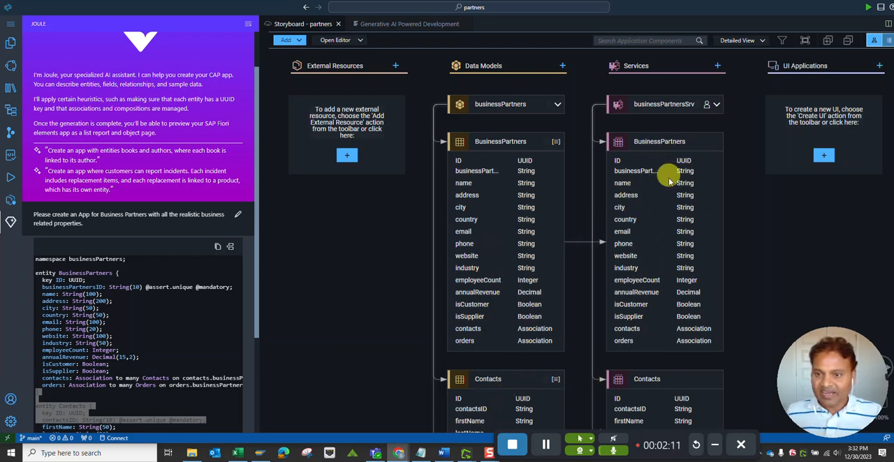
mouse_move(469, 179)
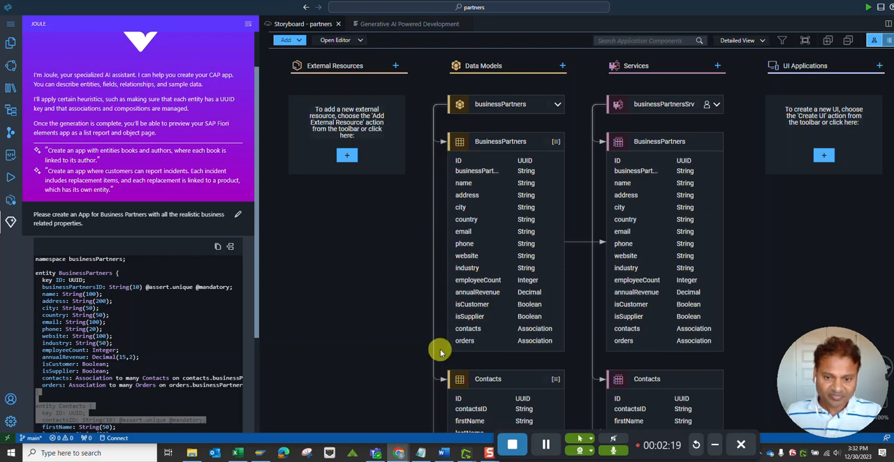
mouse_move(397, 229)
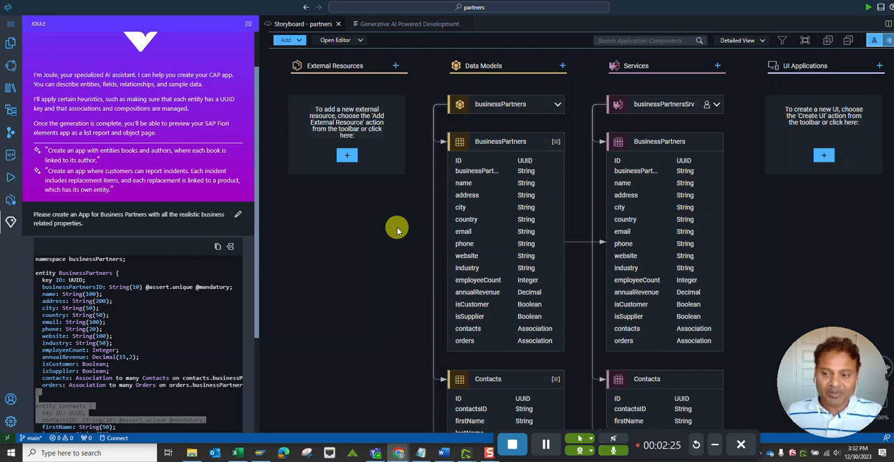
mouse_move(363, 222)
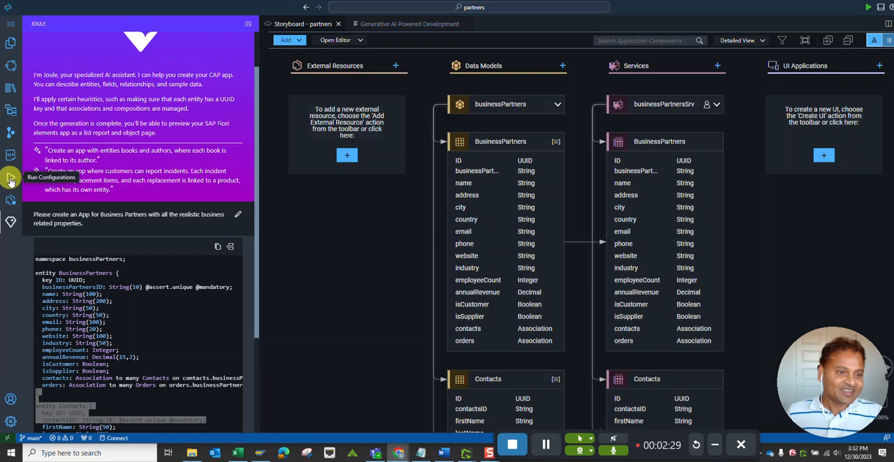
Step: Start the Run partners-1 configuration so the app builds and launches its preview
left_click(11, 179)
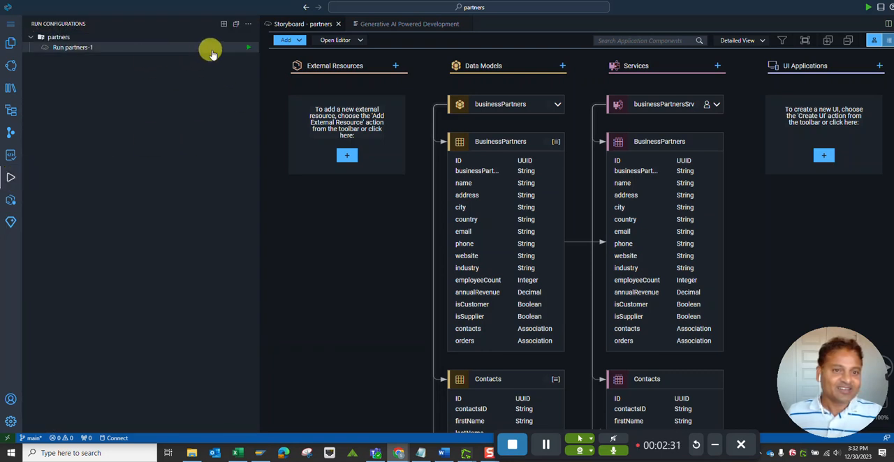
left_click(248, 47)
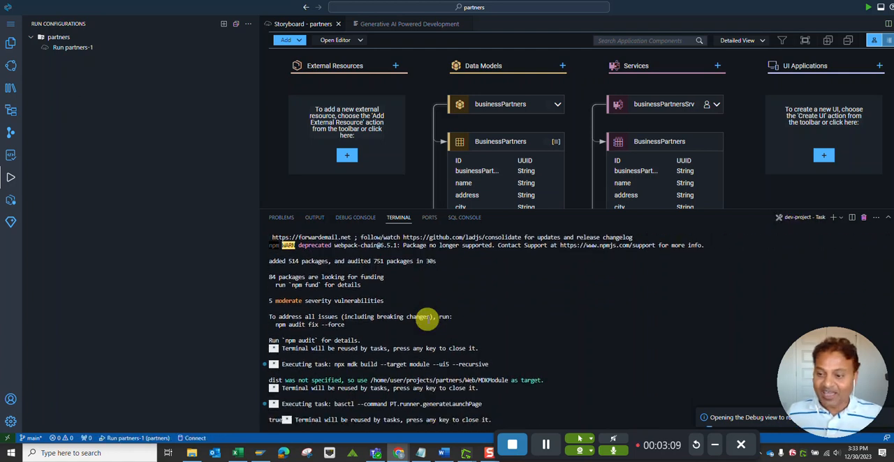
left_click(355, 217)
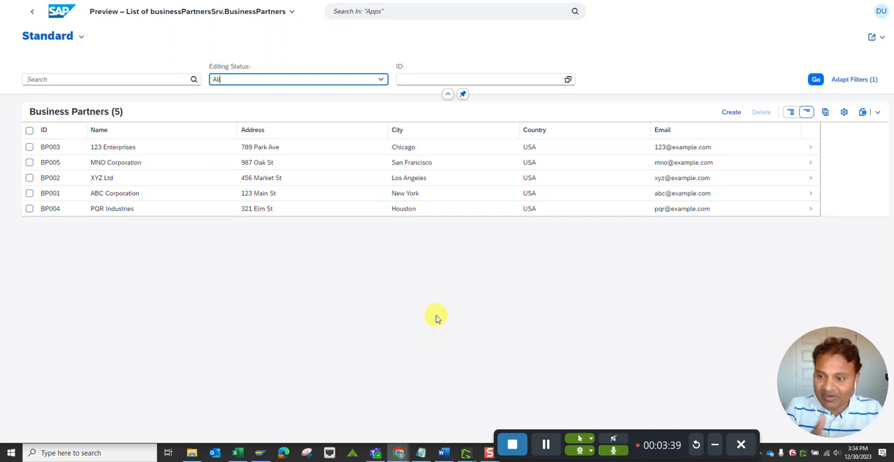
mouse_move(147, 25)
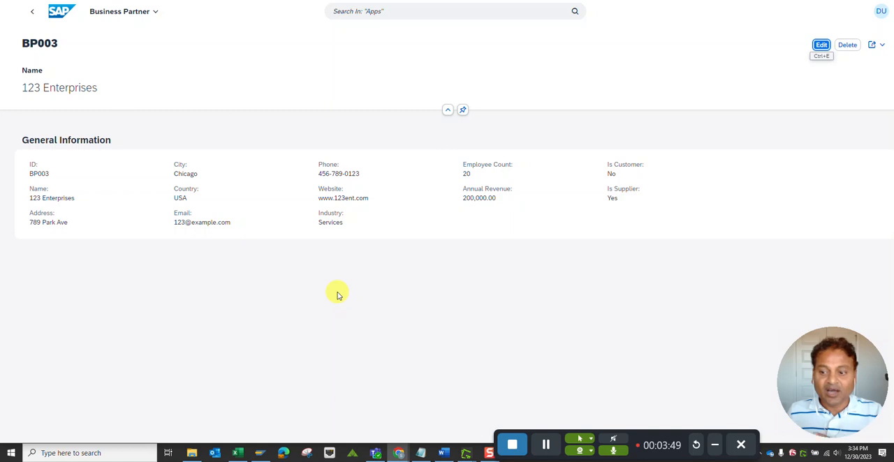
mouse_move(393, 232)
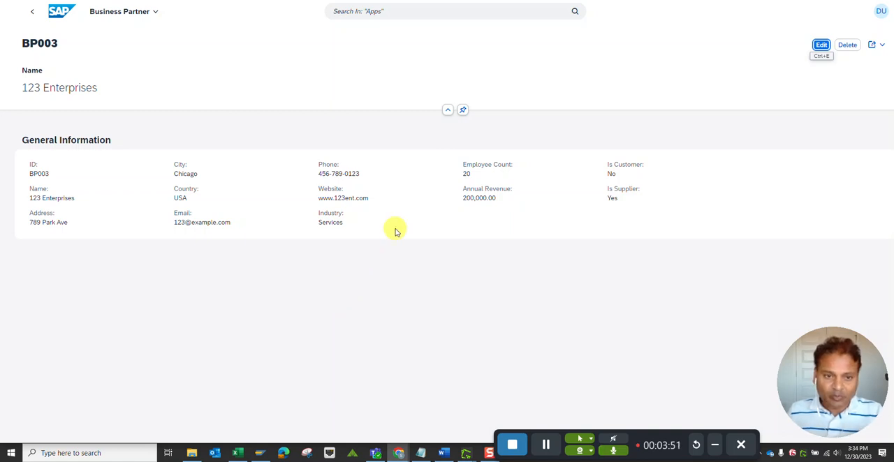
mouse_move(444, 248)
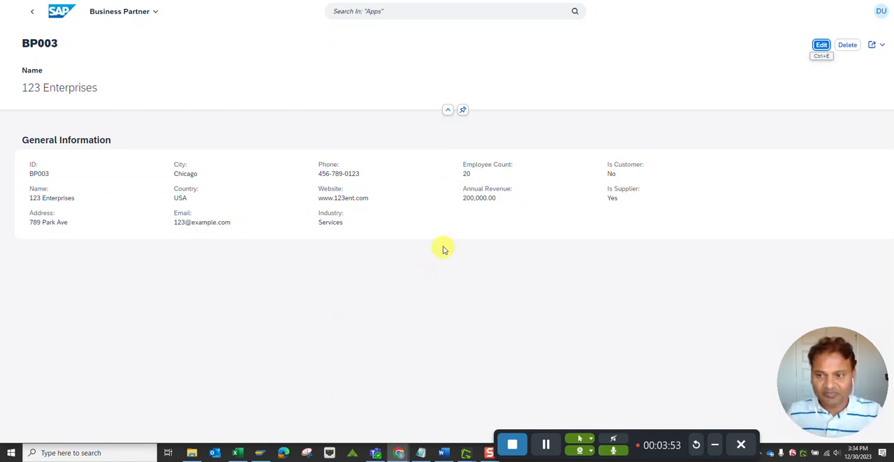
Step: Return from the BP003 123 Enterprises detail page to the five-partner list
left_click(31, 11)
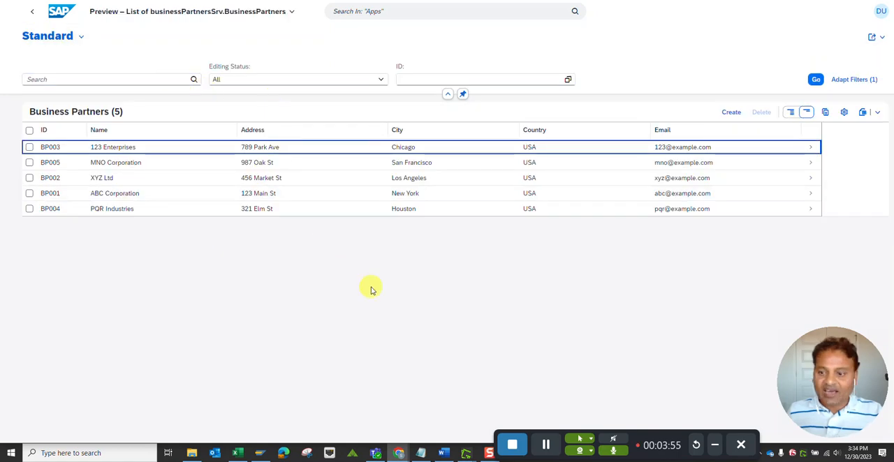
mouse_move(390, 291)
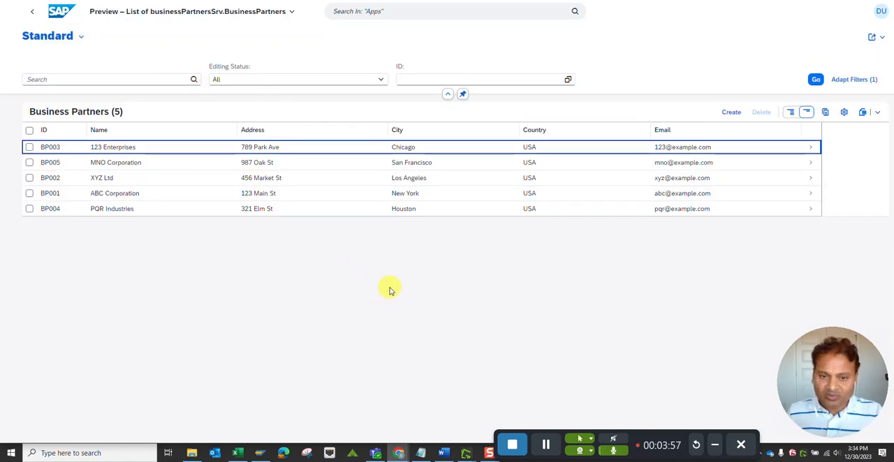